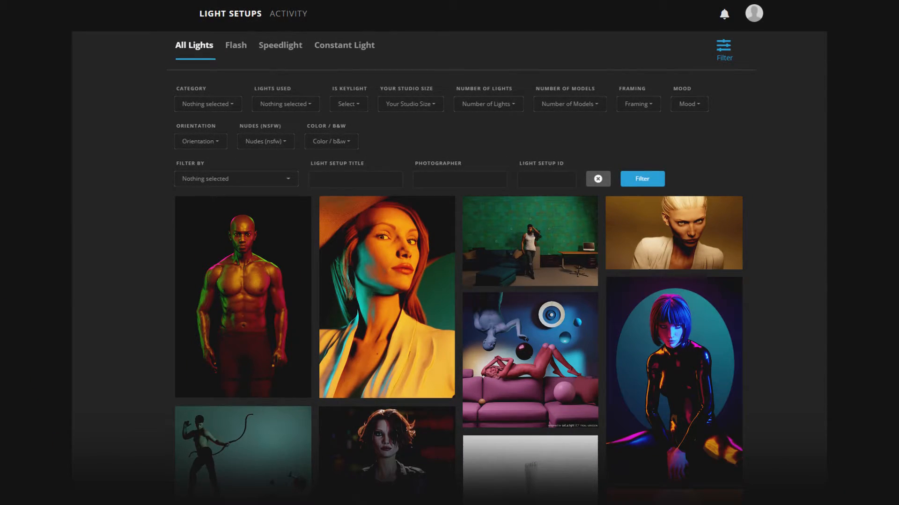
Step: Switch from the studio scene to the Community feed of shared light setups
{"action": "scroll", "scroll_direction": "down", "scroll_amount": 3}
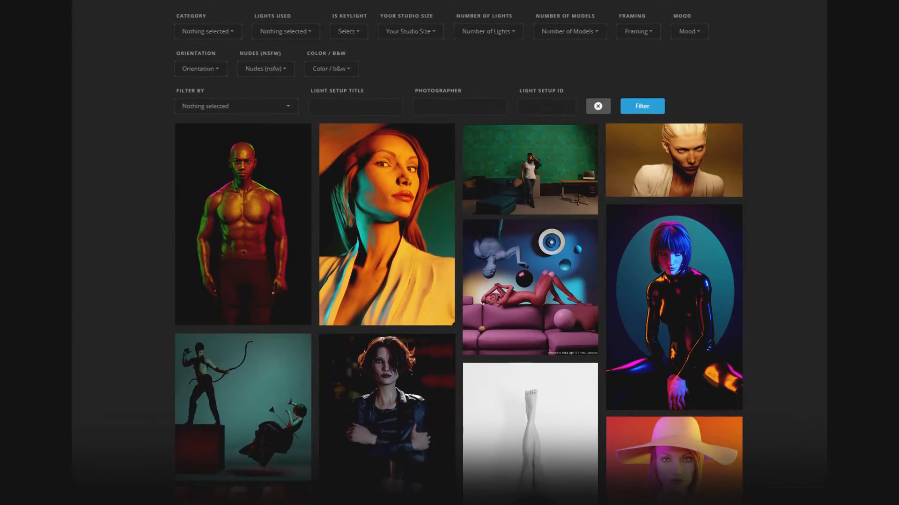
{"action": "scroll", "scroll_direction": "down", "scroll_amount": 3}
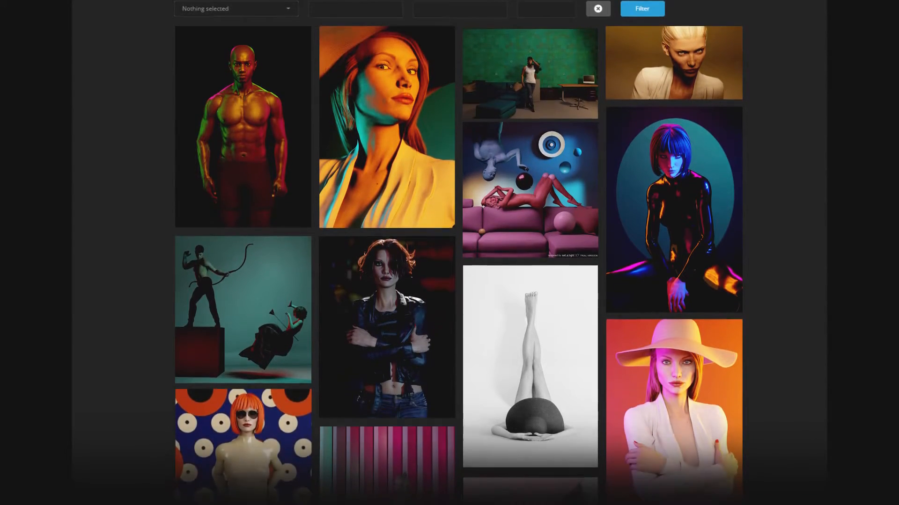
{"action": "scroll", "scroll_direction": "down", "scroll_amount": 3}
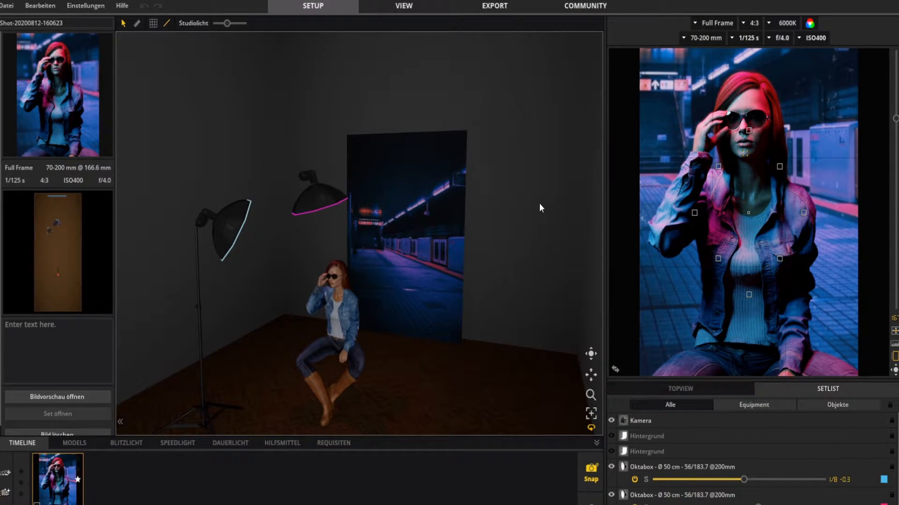
{"action": "left_click", "coordinate": [585, 6]}
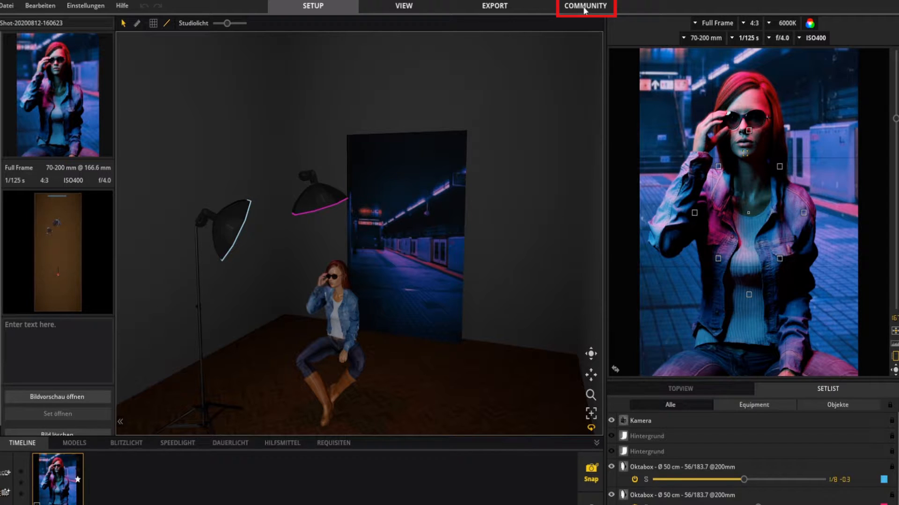
{"action": "left_click", "coordinate": [584, 6]}
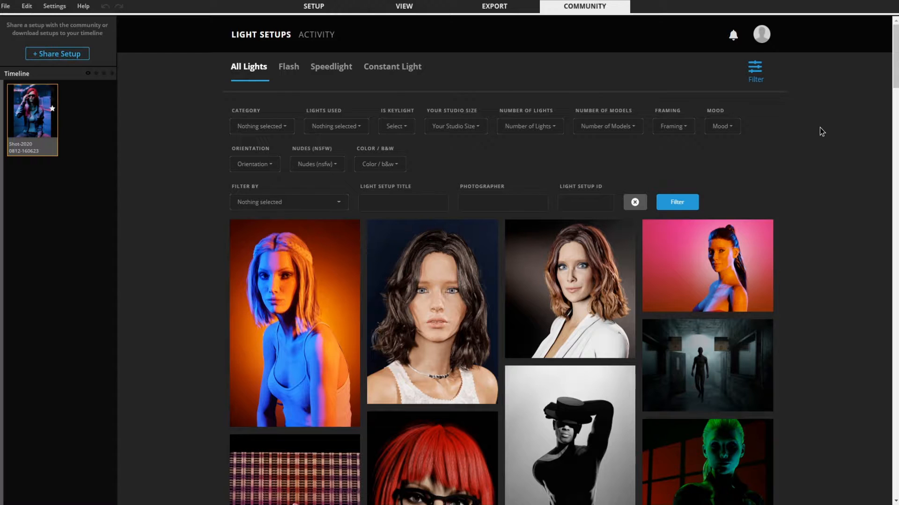
Step: Filter the feed to black-and-white setups only, then clear the filters again
{"action": "scroll", "scroll_direction": "down", "scroll_amount": 3}
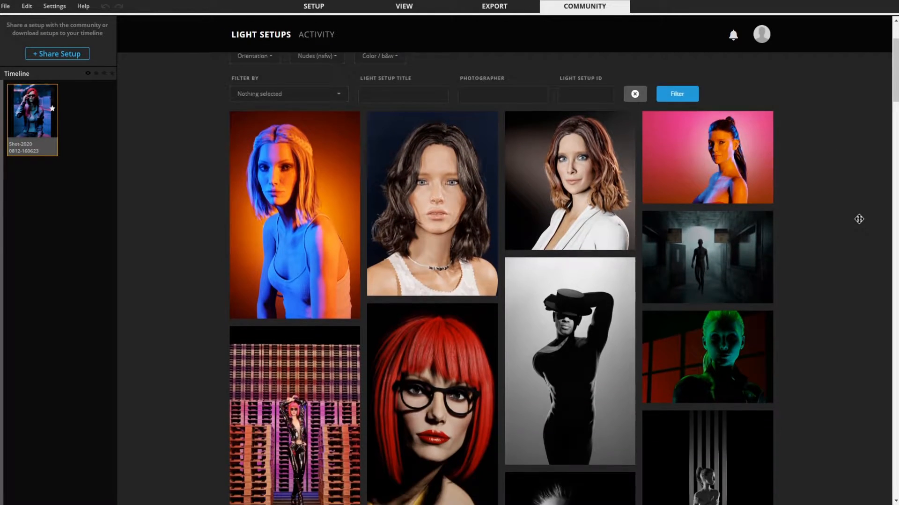
{"action": "scroll", "scroll_direction": "down", "scroll_amount": 3}
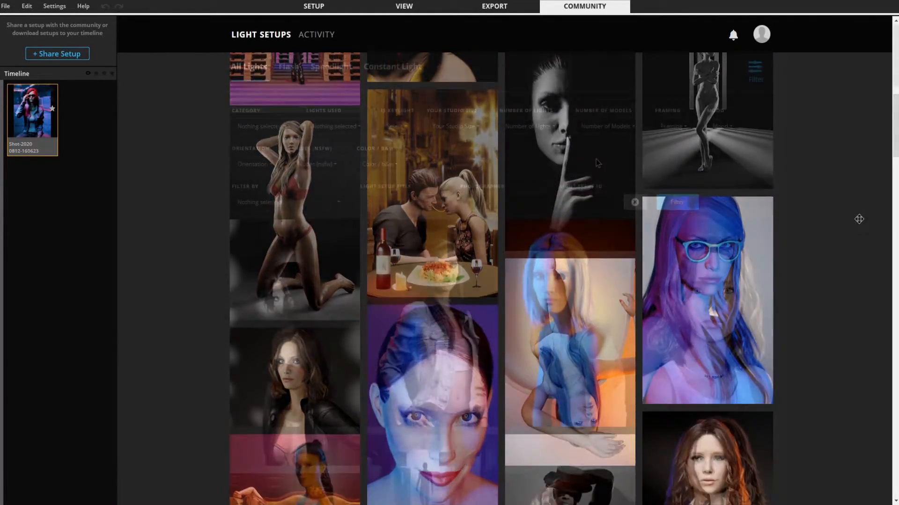
{"action": "left_click", "coordinate": [379, 164]}
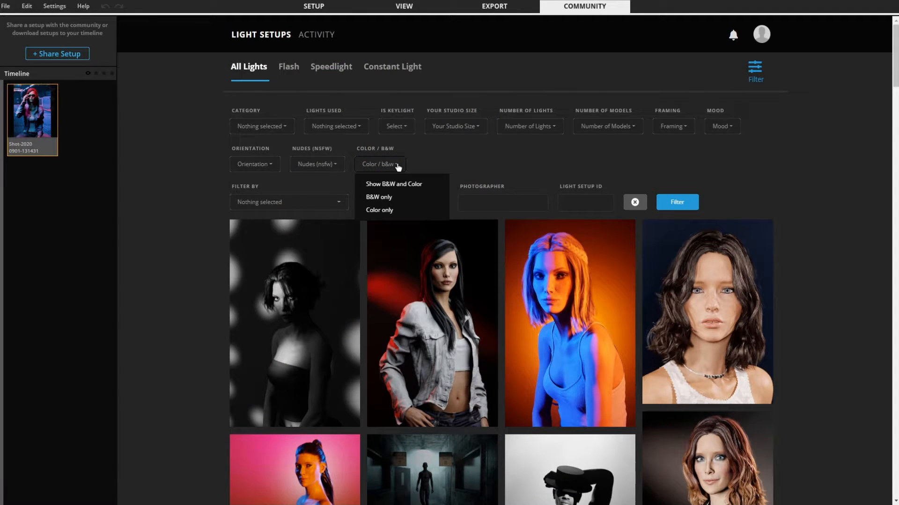
{"action": "left_click", "coordinate": [378, 197]}
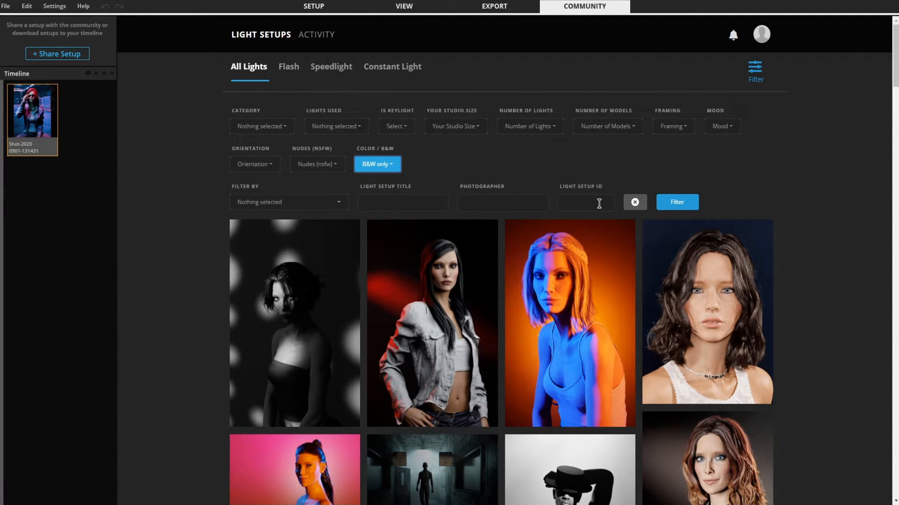
{"action": "left_click", "coordinate": [396, 126]}
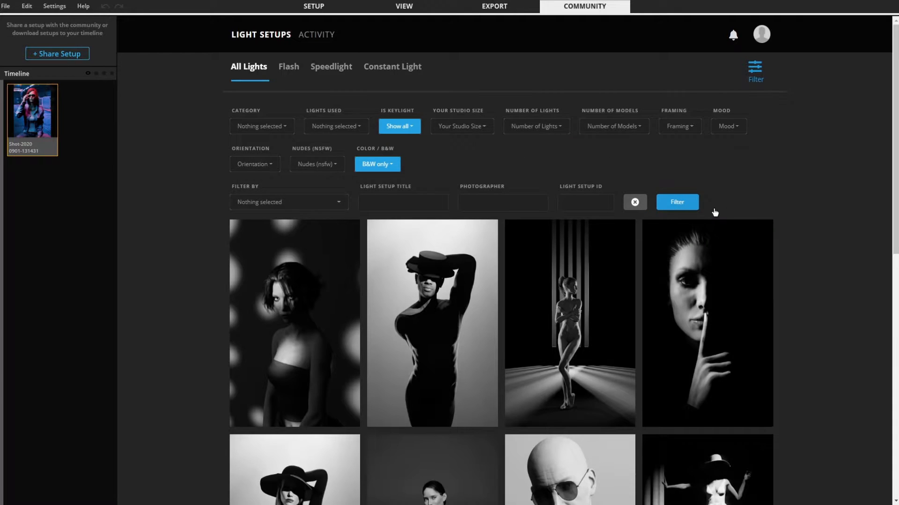
{"action": "scroll", "scroll_direction": "down", "scroll_amount": 3}
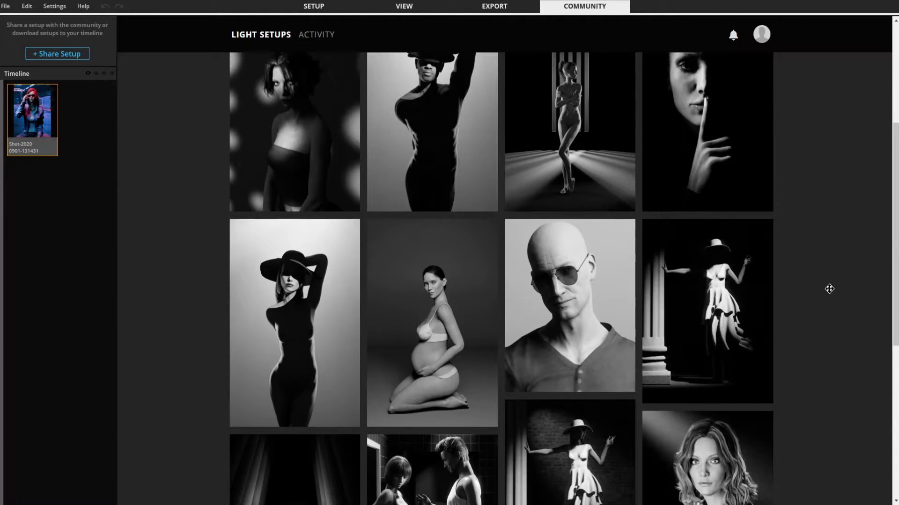
{"action": "left_click", "coordinate": [756, 69]}
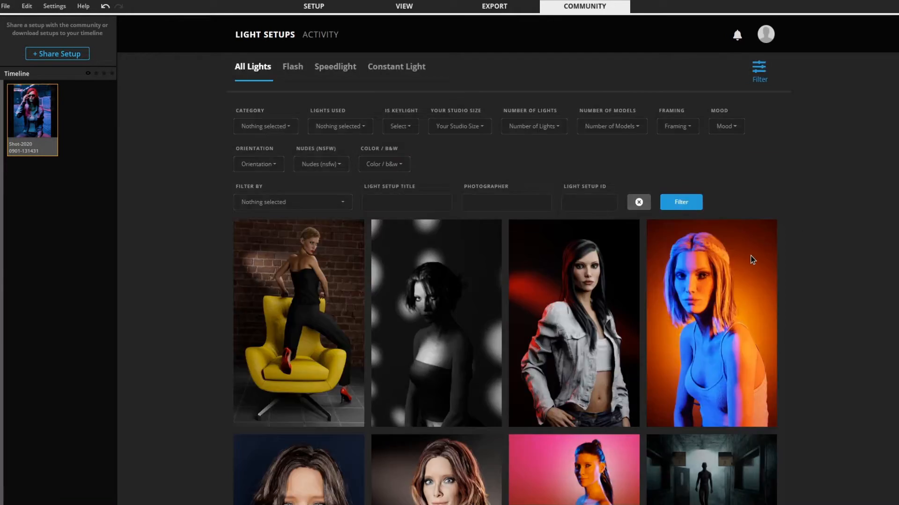
Step: Open the 'Orange and blue cast' setup's detail page from the feed
{"action": "left_click", "coordinate": [710, 322]}
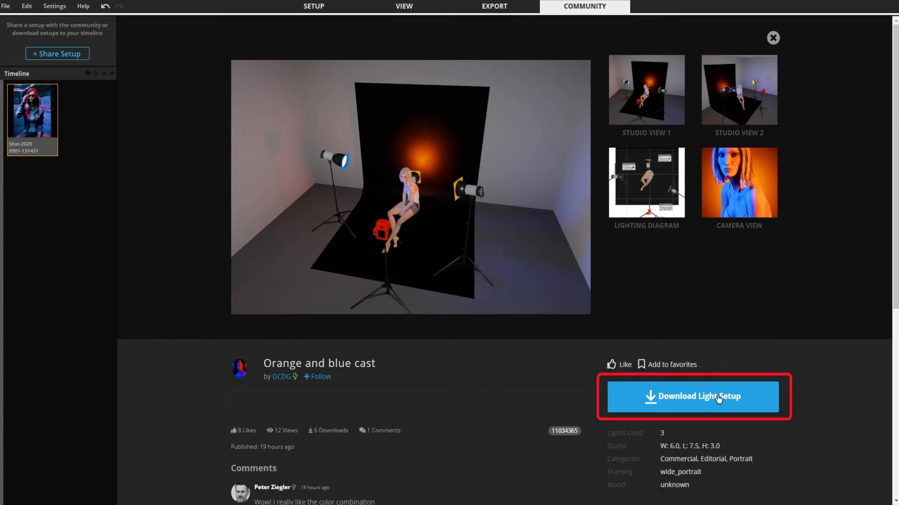
Step: Download 'Orange and blue cast' into the timeline, comment 'Great Se', and bookmark it
{"action": "left_click", "coordinate": [692, 396]}
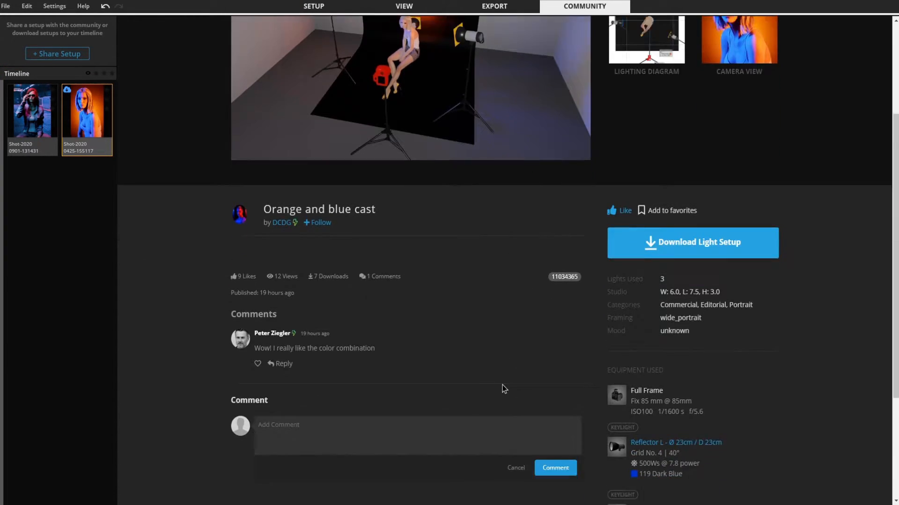
{"action": "type", "text": "Great Setup!"}
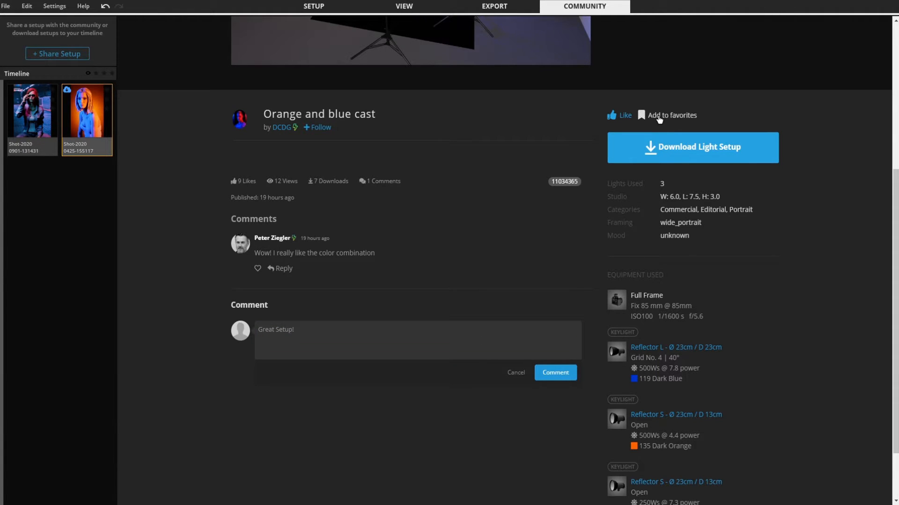
{"action": "left_click", "coordinate": [761, 34]}
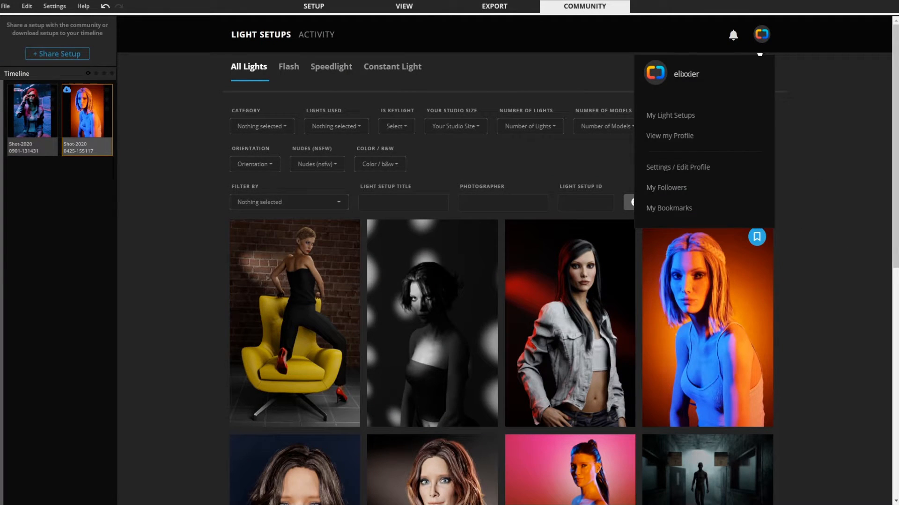
Step: View bookmarks and own light setups, then bring up the community profile editor
{"action": "left_click", "coordinate": [669, 207]}
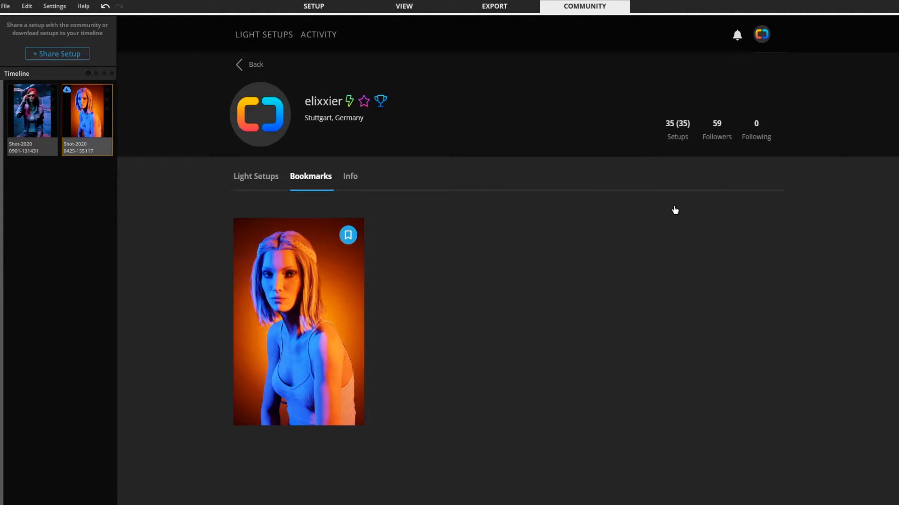
{"action": "mouse_move", "coordinate": [377, 196]}
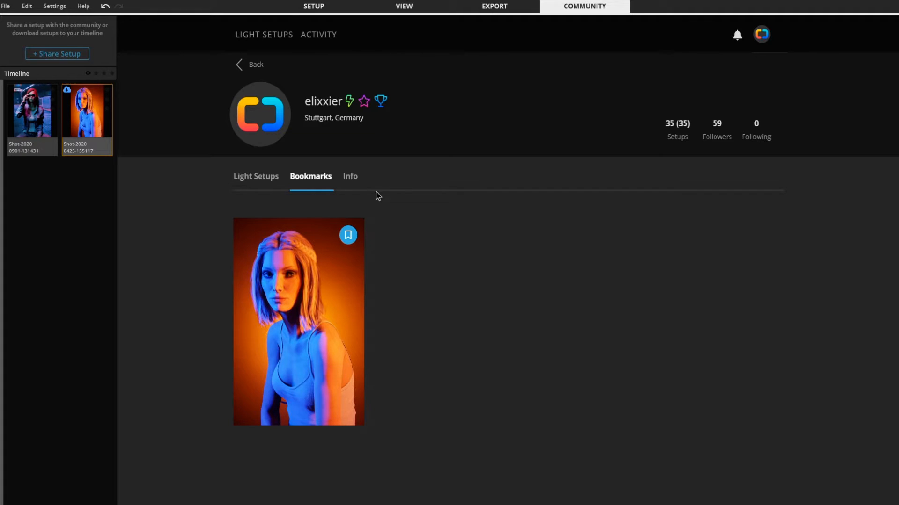
{"action": "left_click", "coordinate": [252, 177]}
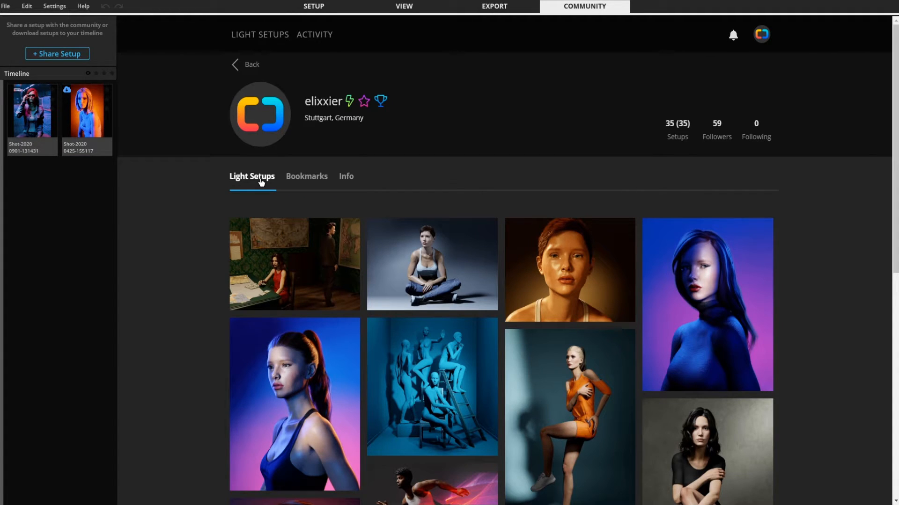
{"action": "mouse_move", "coordinate": [318, 196]}
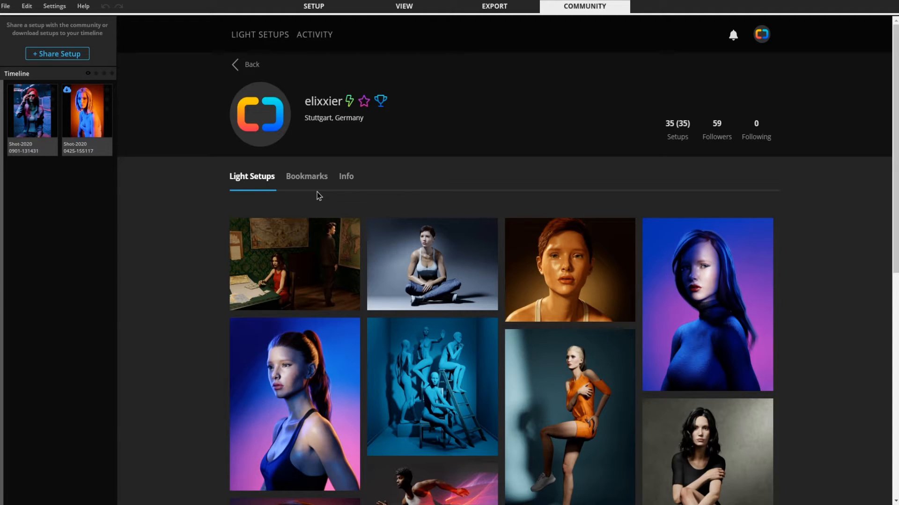
{"action": "left_click", "coordinate": [761, 34]}
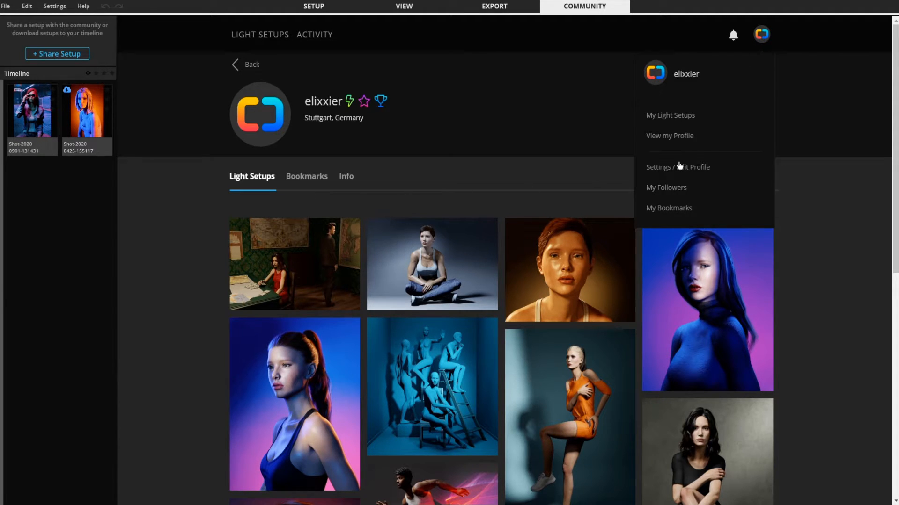
{"action": "left_click", "coordinate": [677, 167]}
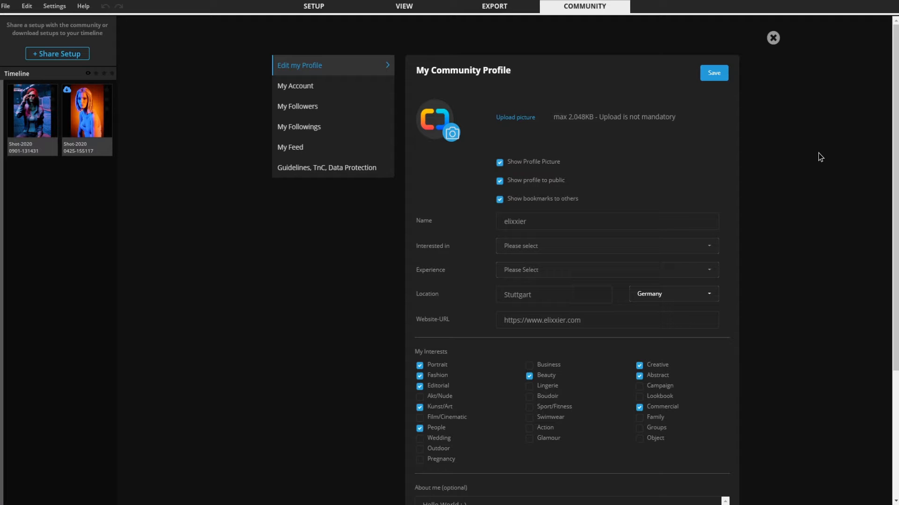
Step: Scroll through the profile settings form before returning to the feed
{"action": "scroll", "scroll_direction": "down", "scroll_amount": 3}
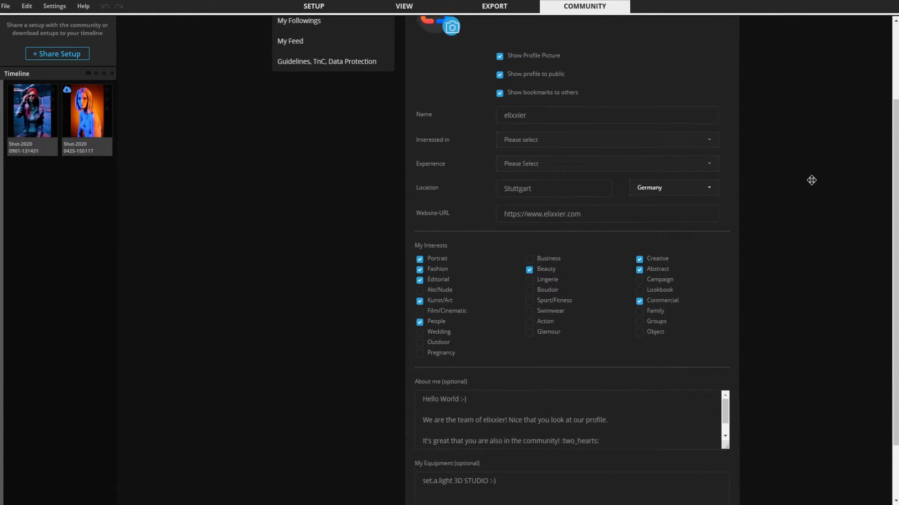
{"action": "scroll", "scroll_direction": "down", "scroll_amount": 3}
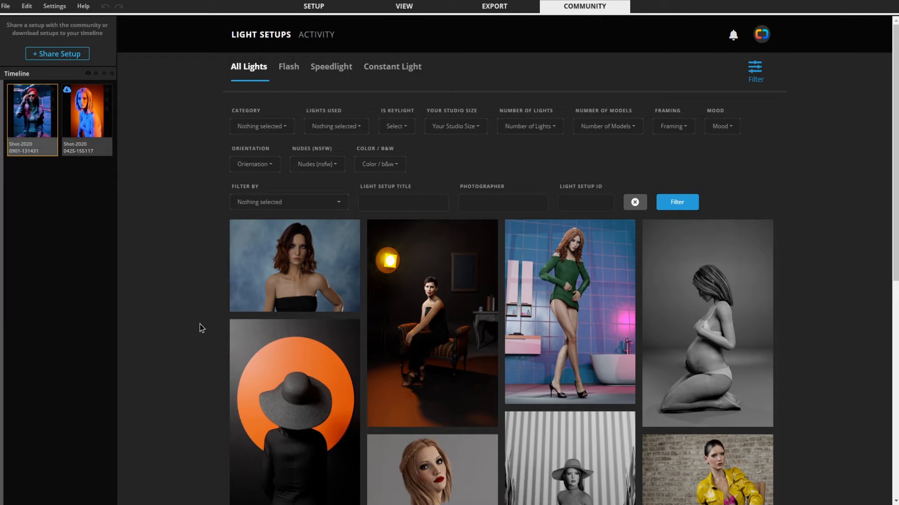
{"action": "left_click", "coordinate": [33, 127]}
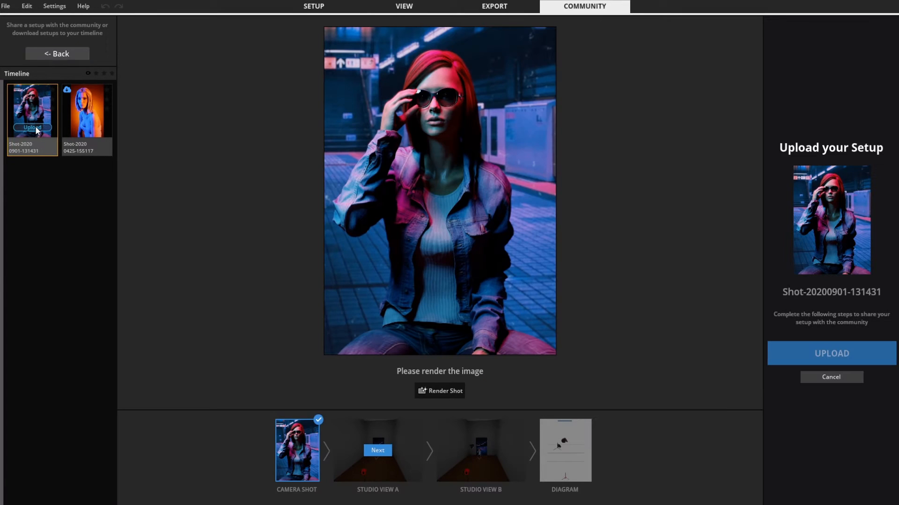
{"action": "mouse_move", "coordinate": [45, 135]}
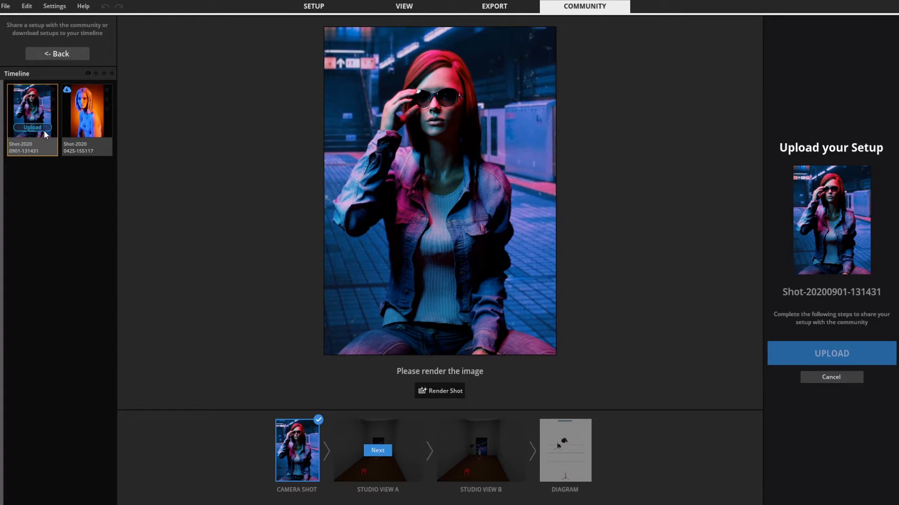
{"action": "mouse_move", "coordinate": [81, 149]}
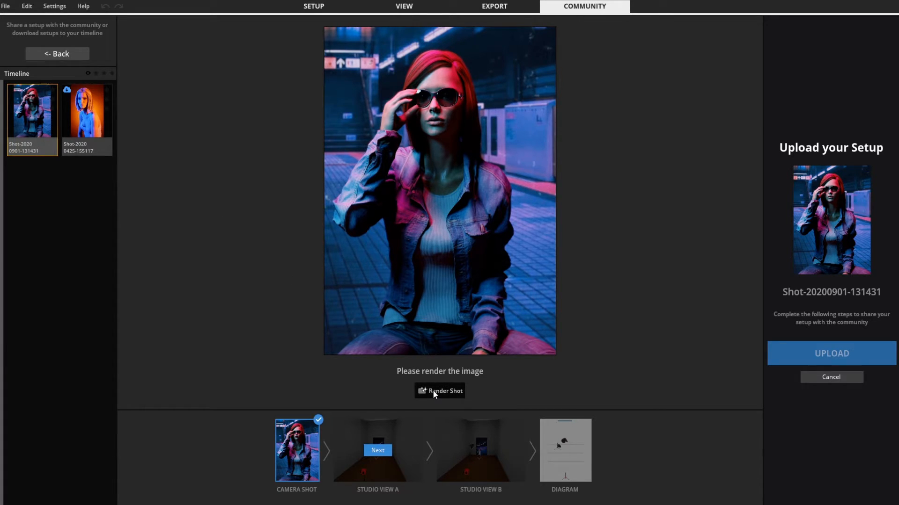
{"action": "left_click", "coordinate": [377, 451]}
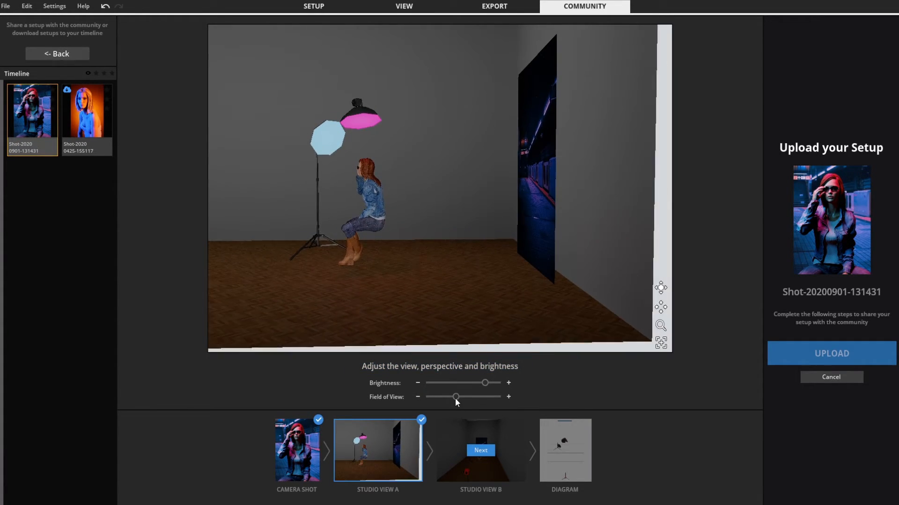
Step: Accept Studio View A, darken Studio View B with the Brightness slider, and accept it
{"action": "left_click", "coordinate": [480, 450]}
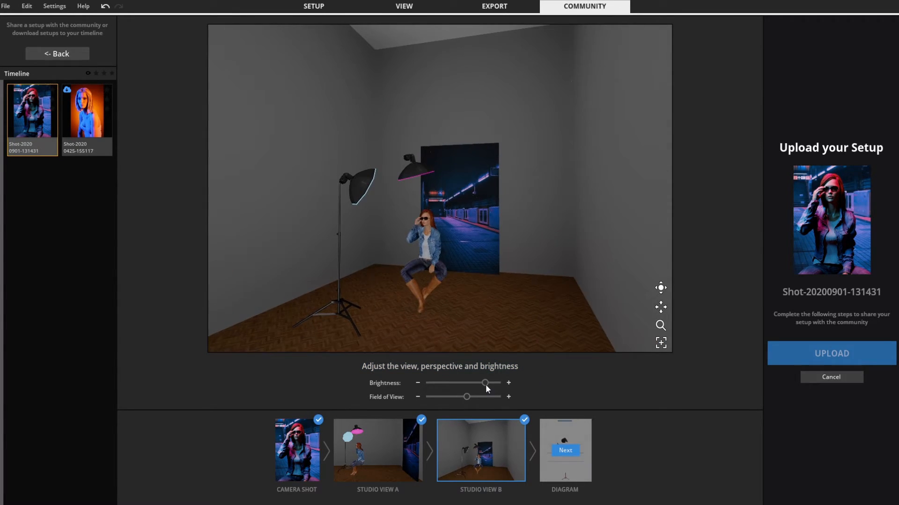
{"action": "left_click_drag", "start_coordinate": [486, 382], "coordinate": [432, 383]}
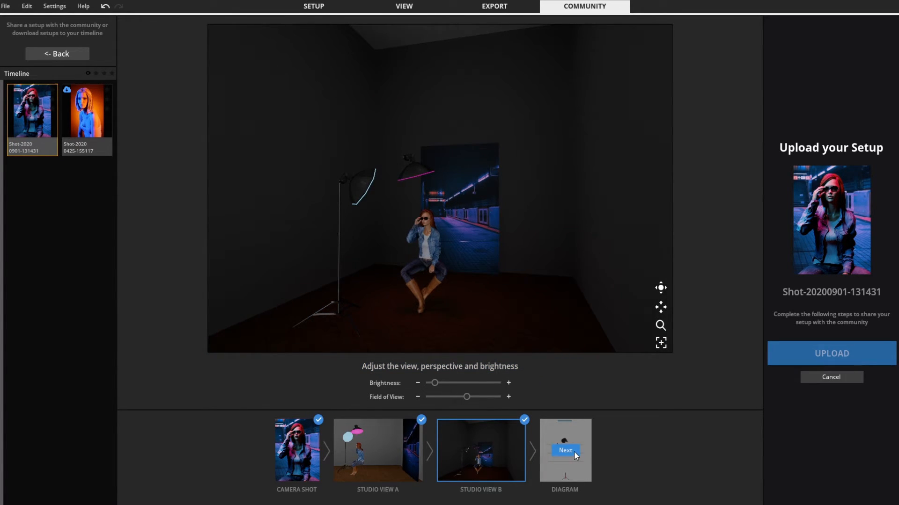
{"action": "left_click", "coordinate": [565, 450]}
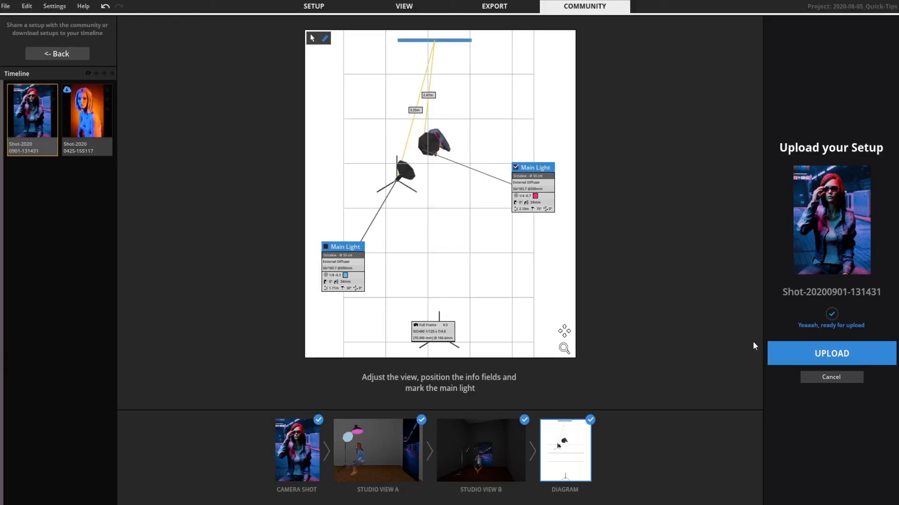
Step: Proceed from the lighting diagram to the Light Setup Upload form for 'My Shot'
{"action": "left_click", "coordinate": [830, 354]}
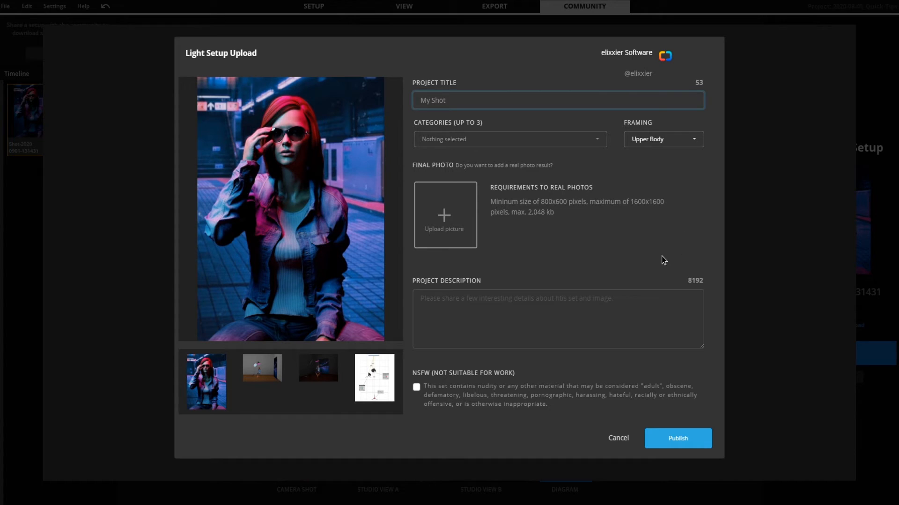
Step: Publish 'My Shot' with description 'This is my first Community Setup' in Creative and Film/Cinematic
{"action": "type", "text": "This is my first Community Setup :)"}
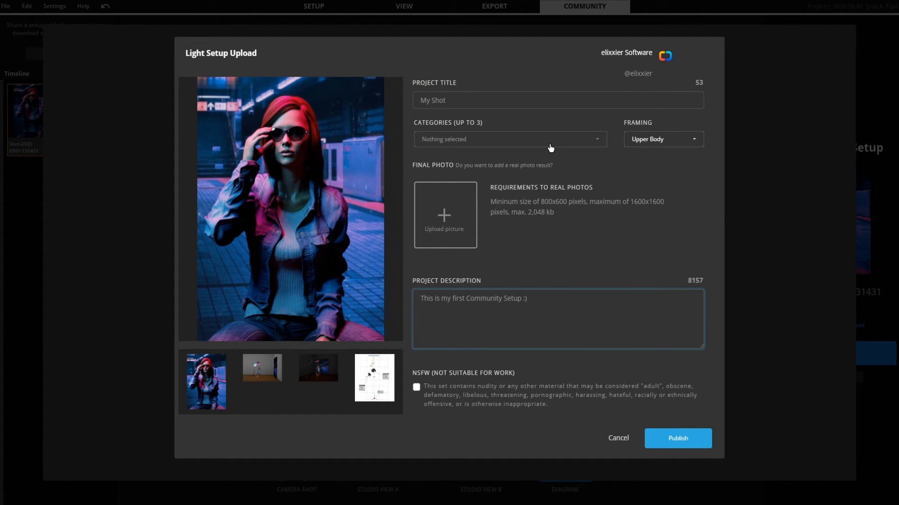
{"action": "left_click", "coordinate": [509, 139]}
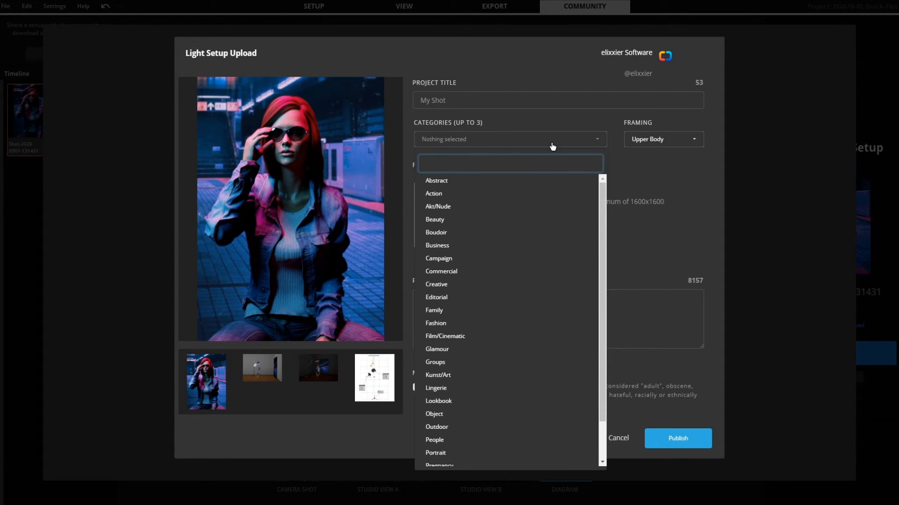
{"action": "left_click", "coordinate": [436, 284]}
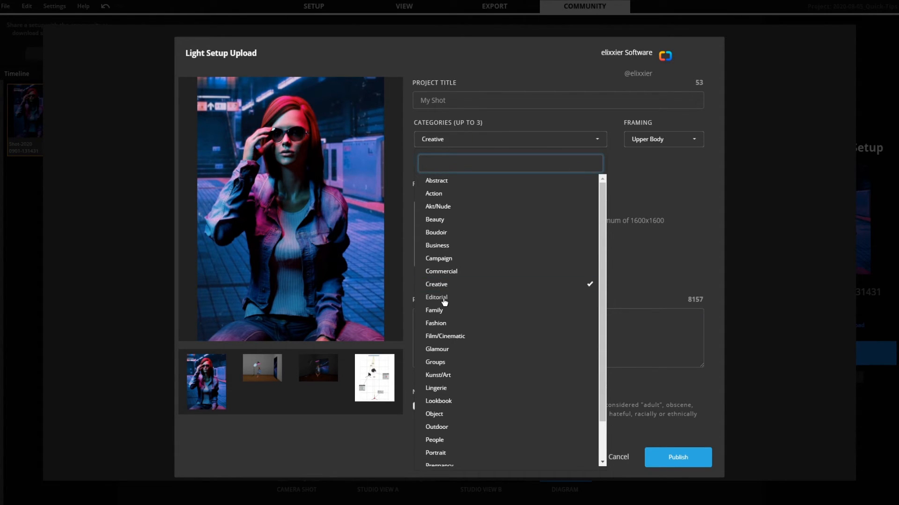
{"action": "left_click", "coordinate": [437, 336]}
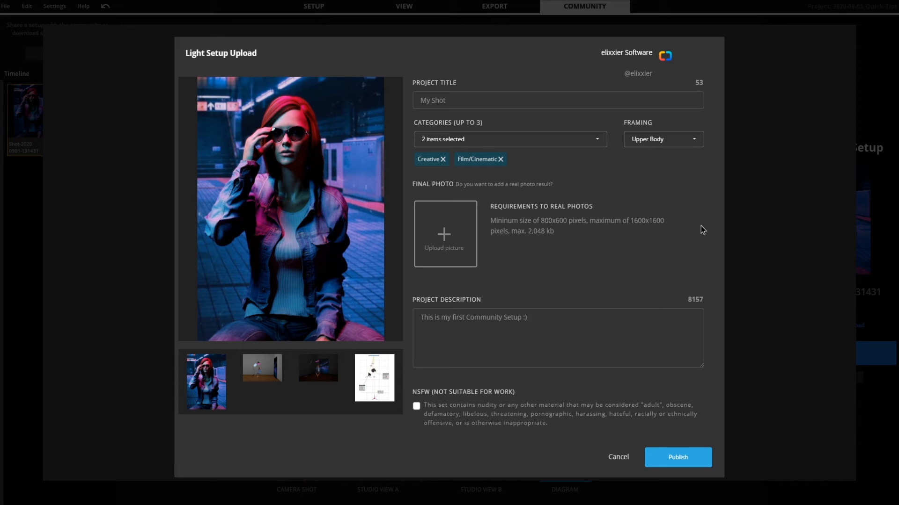
{"action": "mouse_move", "coordinate": [717, 350]}
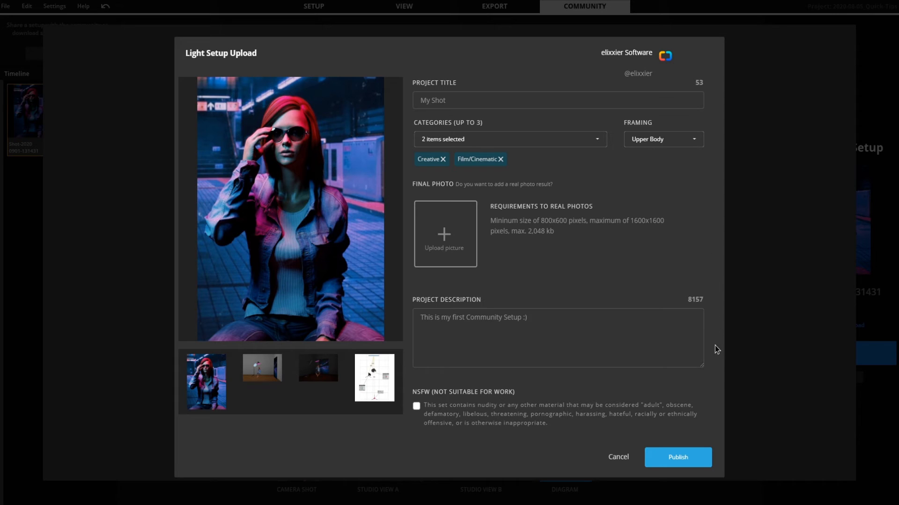
{"action": "left_click", "coordinate": [677, 457]}
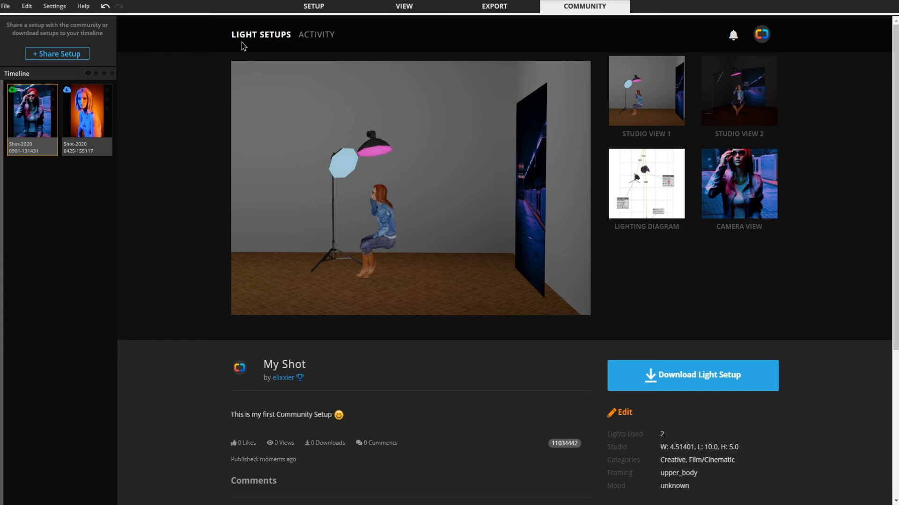
Step: Return to the Light Setups feed, where 'My Shot' now appears first
{"action": "left_click", "coordinate": [260, 34]}
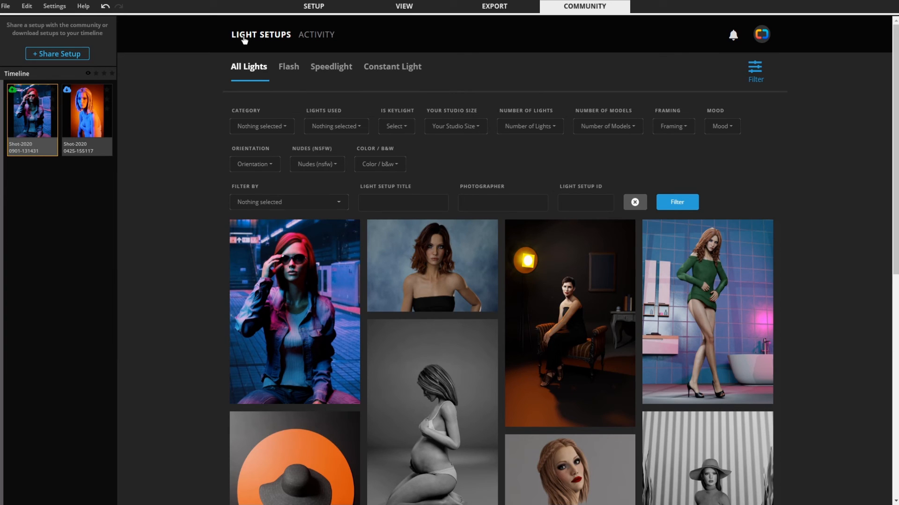
{"action": "mouse_move", "coordinate": [211, 307]}
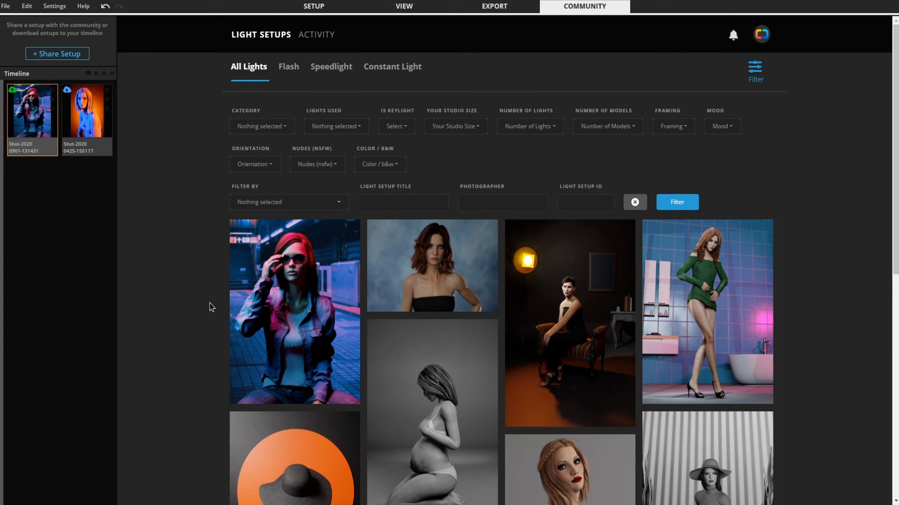